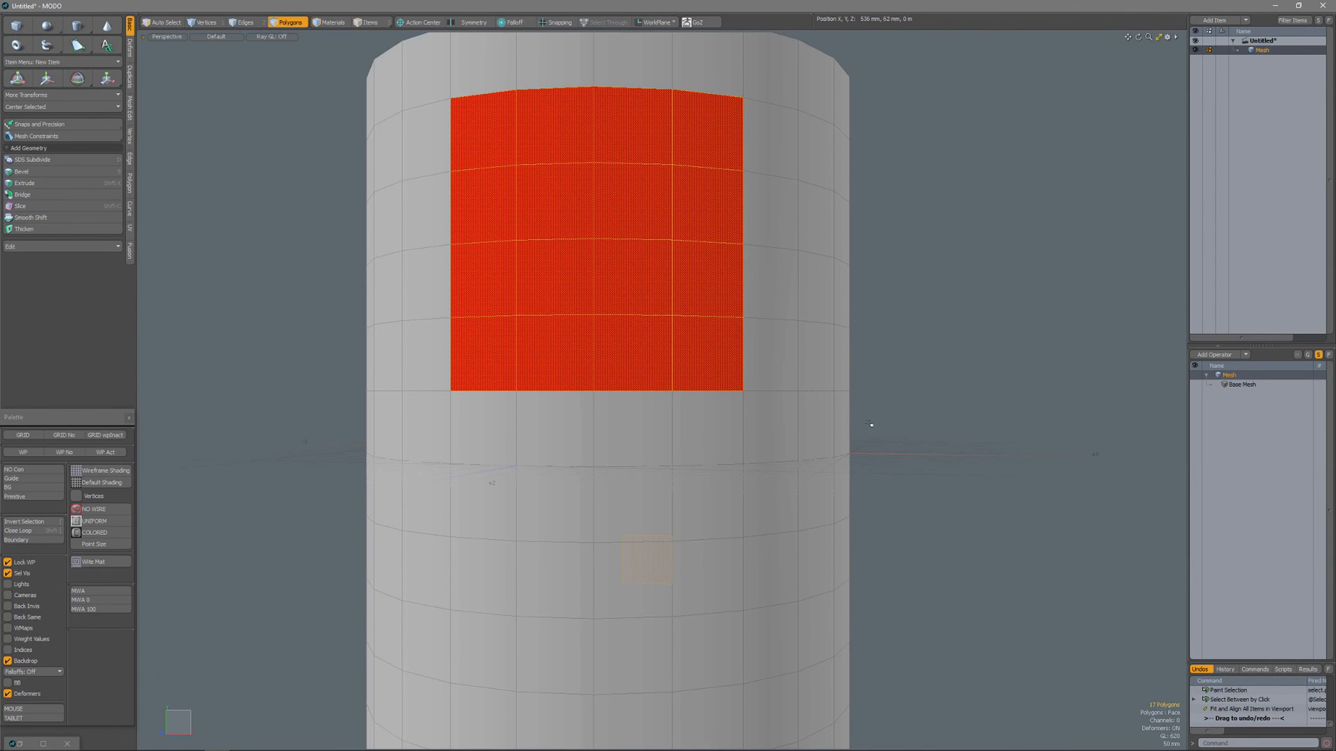
Step: Zoom out to frame the whole cylinder, then orbit slightly around the selected polygon block
{"action": "scroll", "scroll_direction": "down", "scroll_amount": 3}
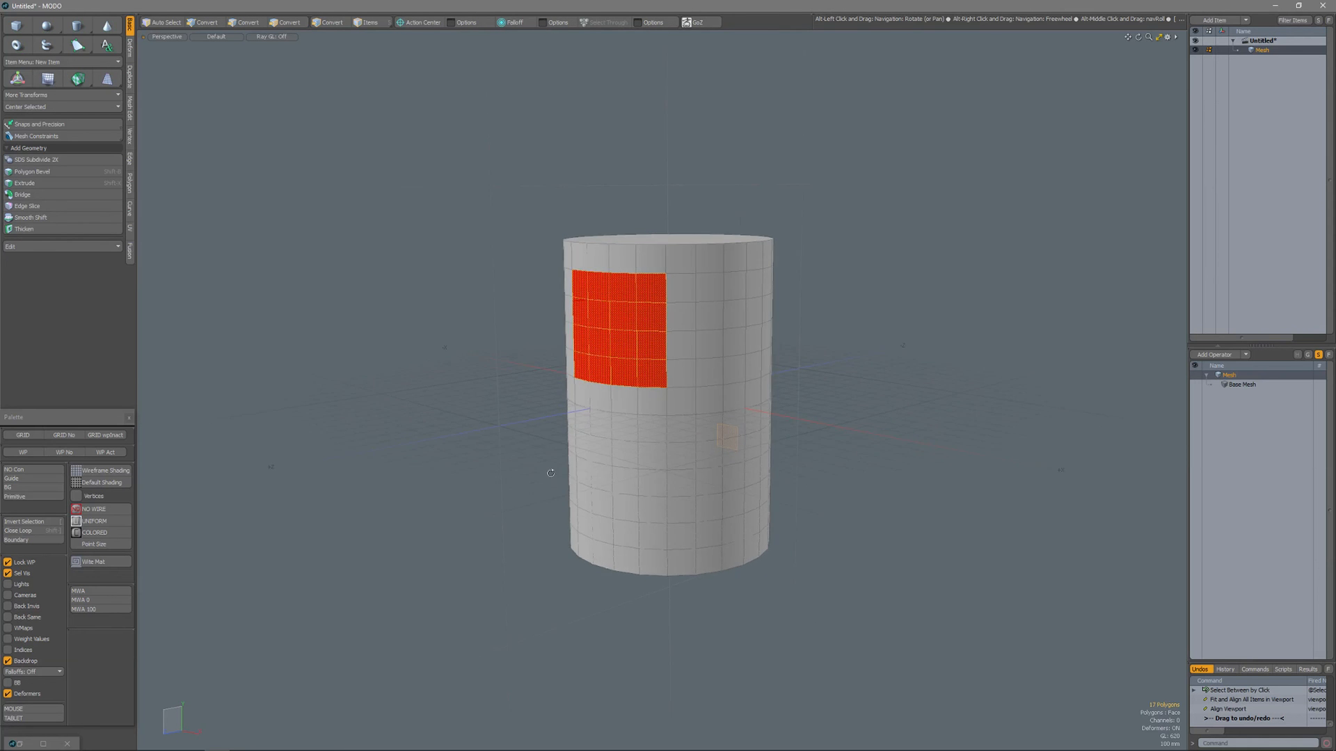
{"action": "left_click_drag", "start_coordinate": [550, 473], "coordinate": [434, 477]}
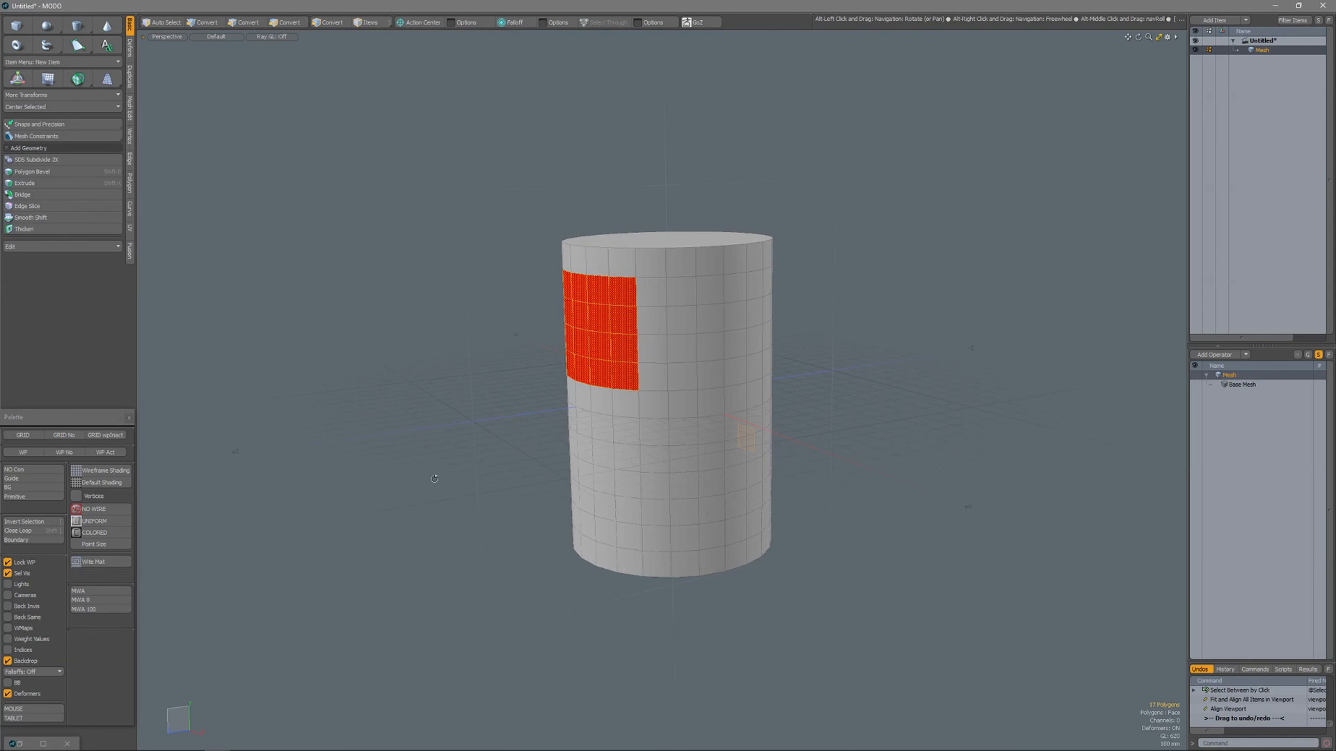